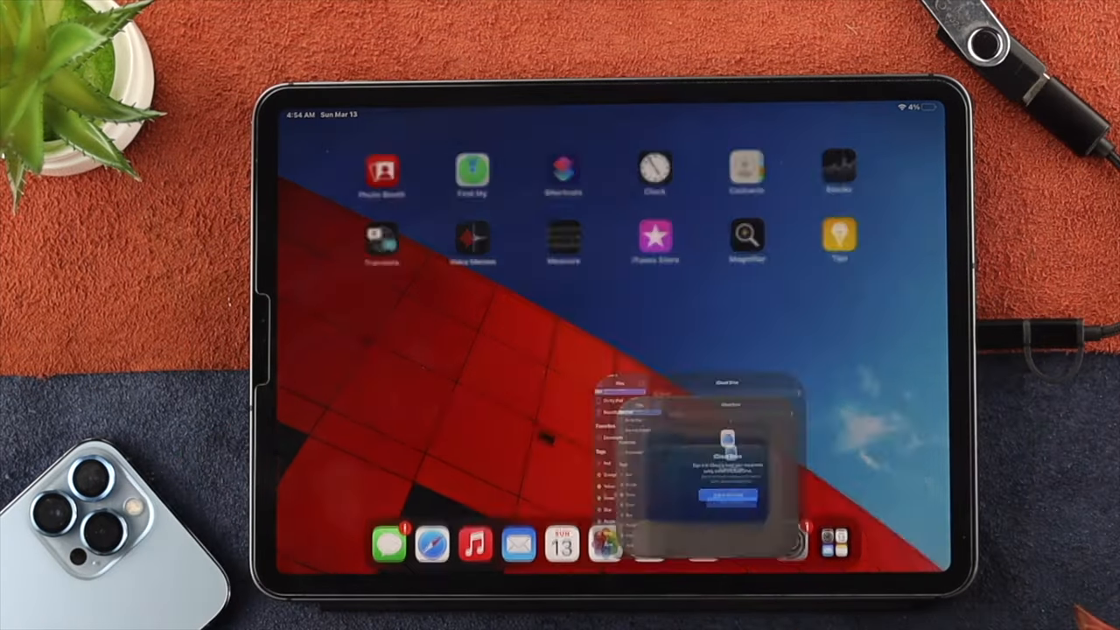
Step: Launch the Files app from the Dock to show iCloud Drive, On My iPad and DRIVE
{"action": "left_click", "coordinate": [605, 544]}
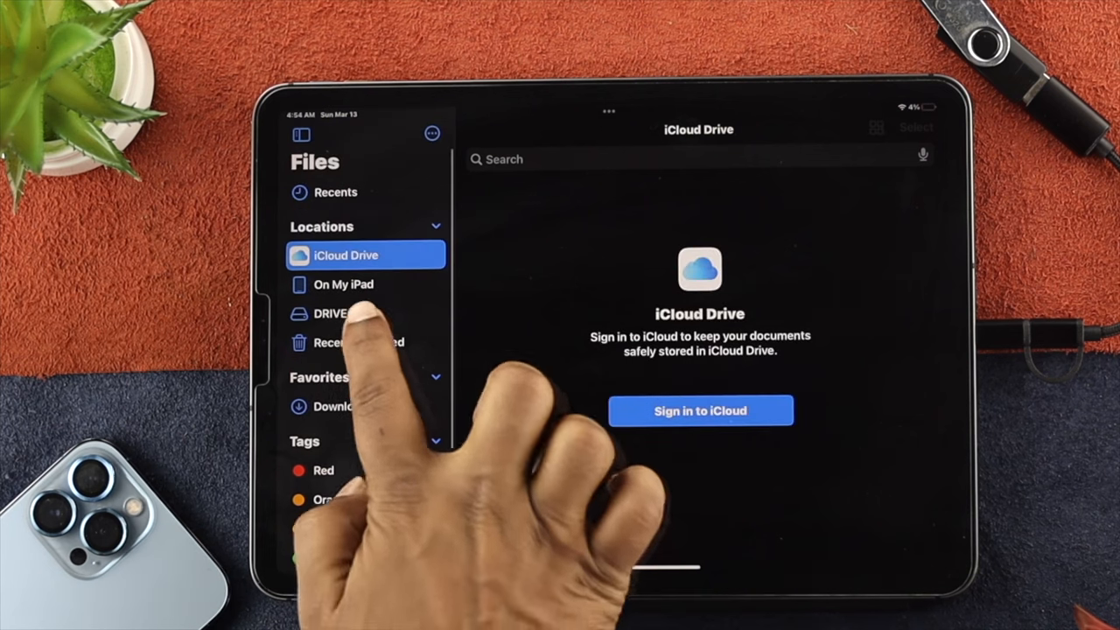
Step: Browse the DRIVE location and play 'Connect Google TV For the First Time' full screen
{"action": "left_click", "coordinate": [332, 313]}
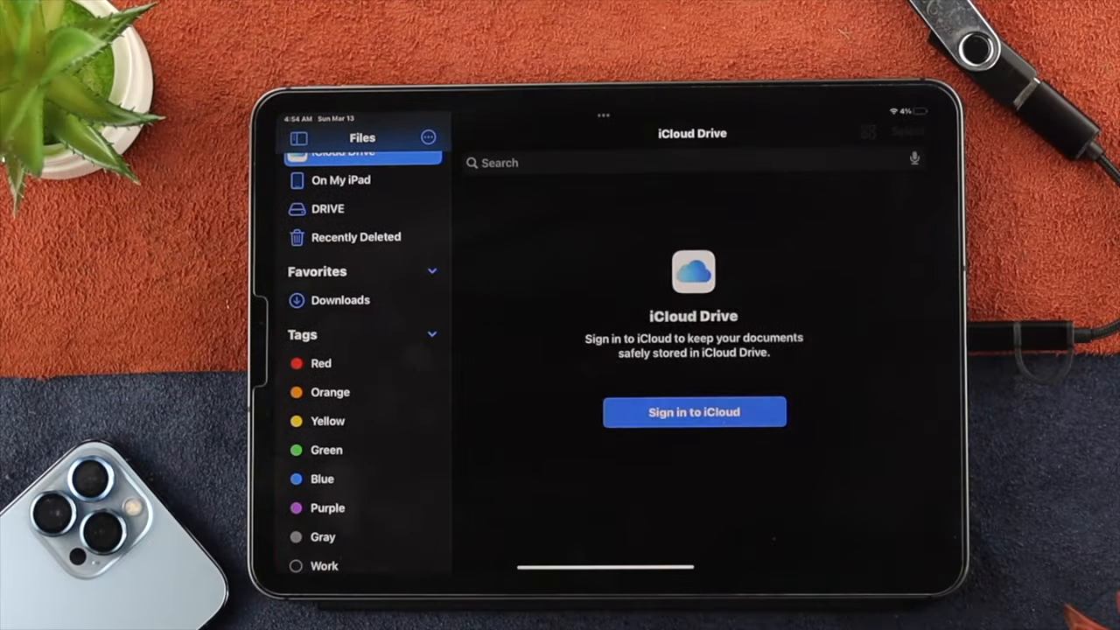
{"action": "scroll", "scroll_direction": "down", "scroll_amount": 3}
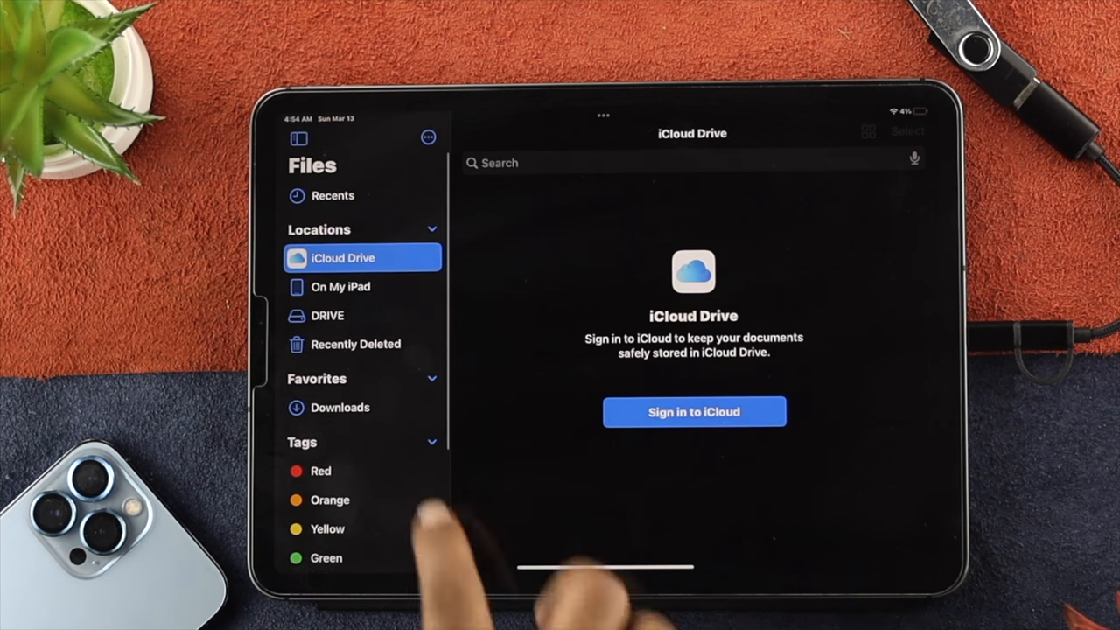
{"action": "left_click", "coordinate": [327, 315]}
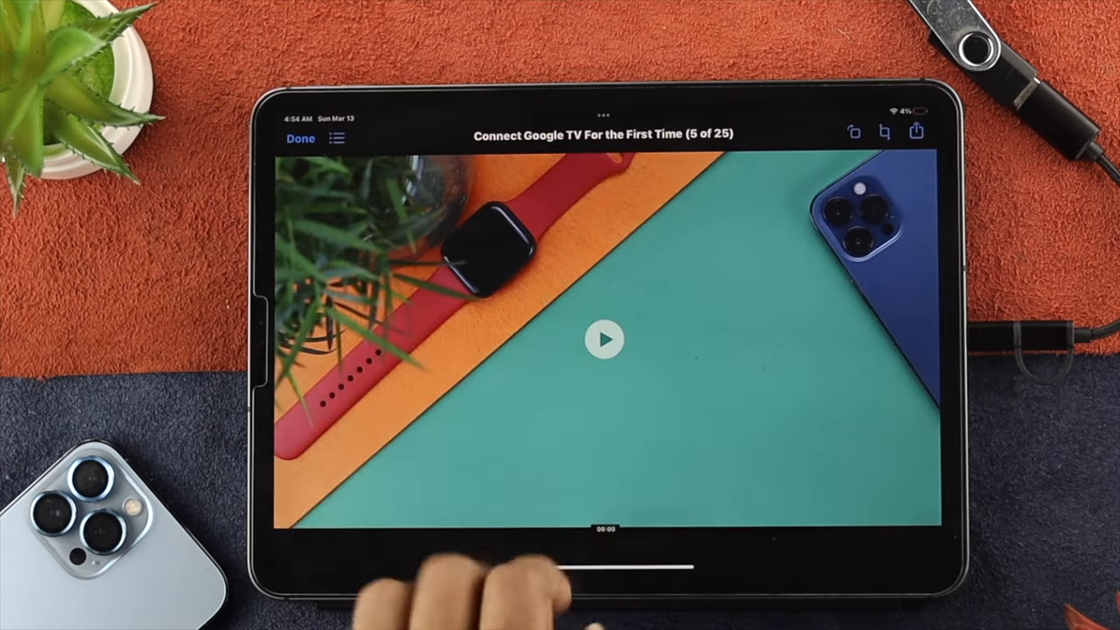
{"action": "left_click", "coordinate": [603, 340]}
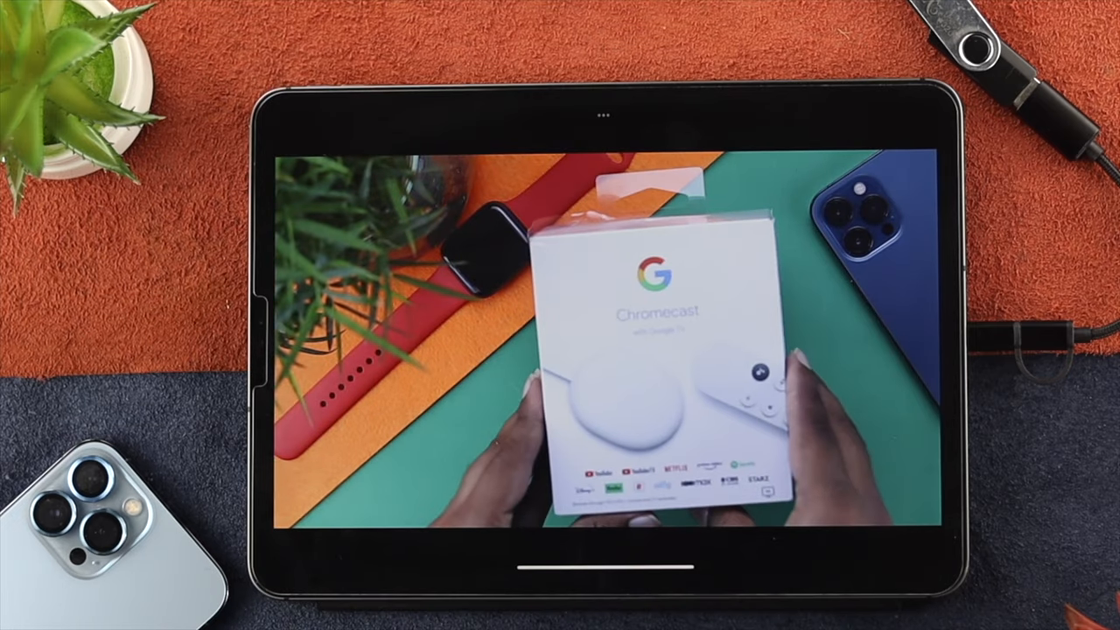